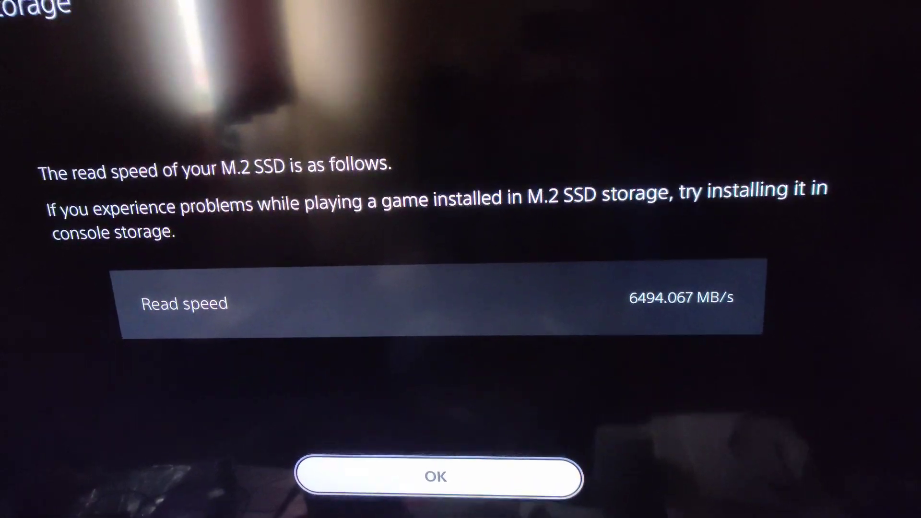
Confirm the 6494 MB/s read speed result to return to the Corsair M.2 SSD storage page
{"action": "left_click", "coordinate": [436, 477]}
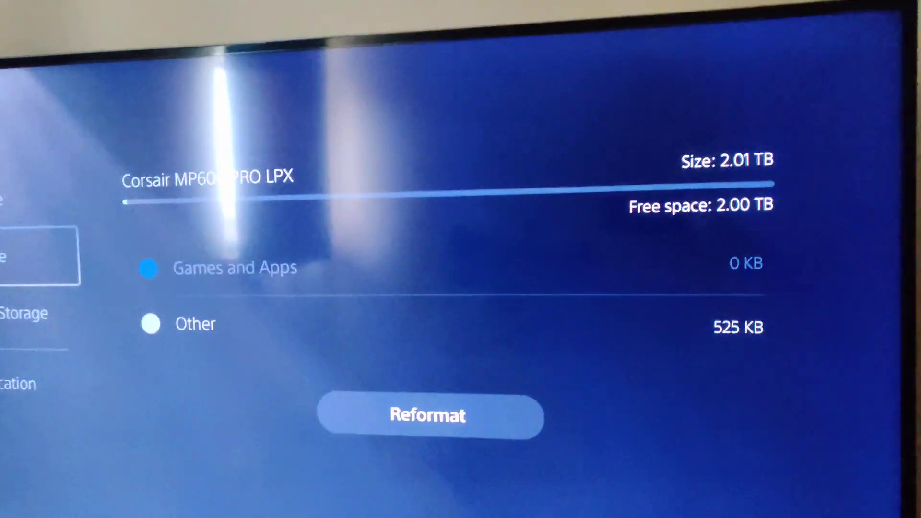